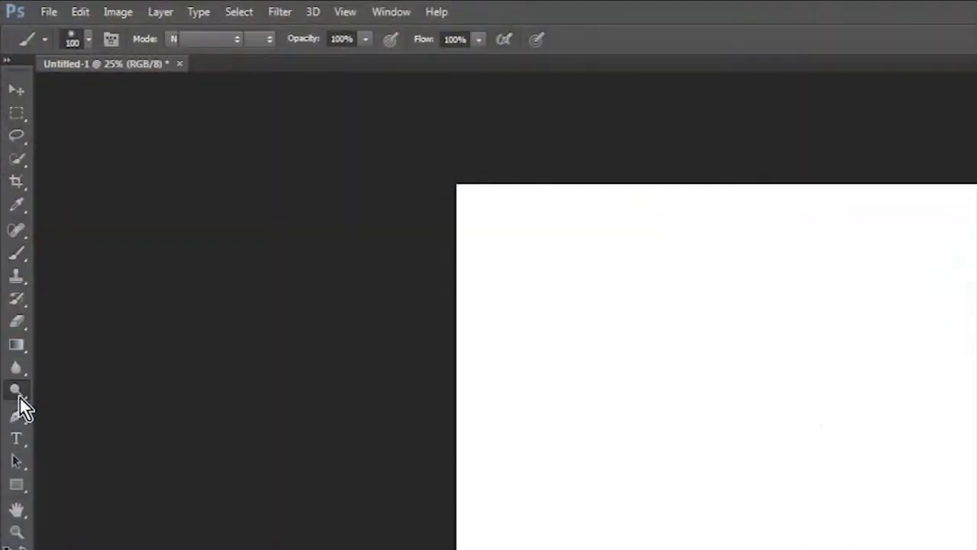
- Browse the History Brush flyout, then the Brush flyout with Pencil, Color Replacement and Mixer Brush
{"action": "left_click", "coordinate": [16, 321]}
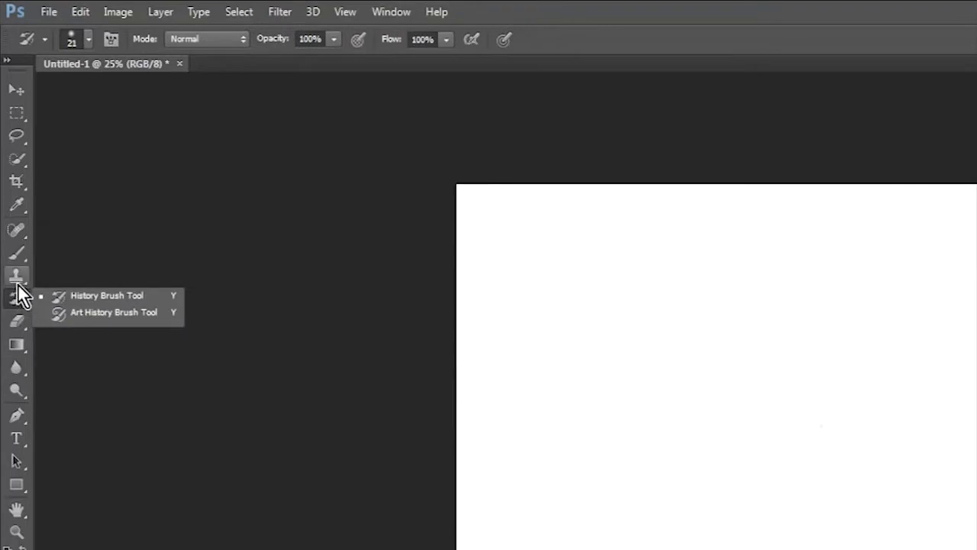
{"action": "left_click", "coordinate": [17, 250]}
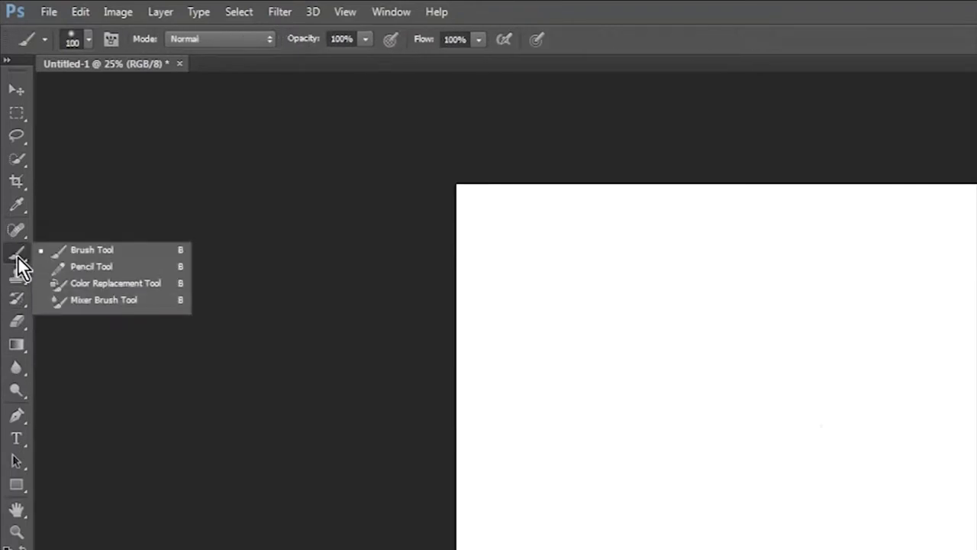